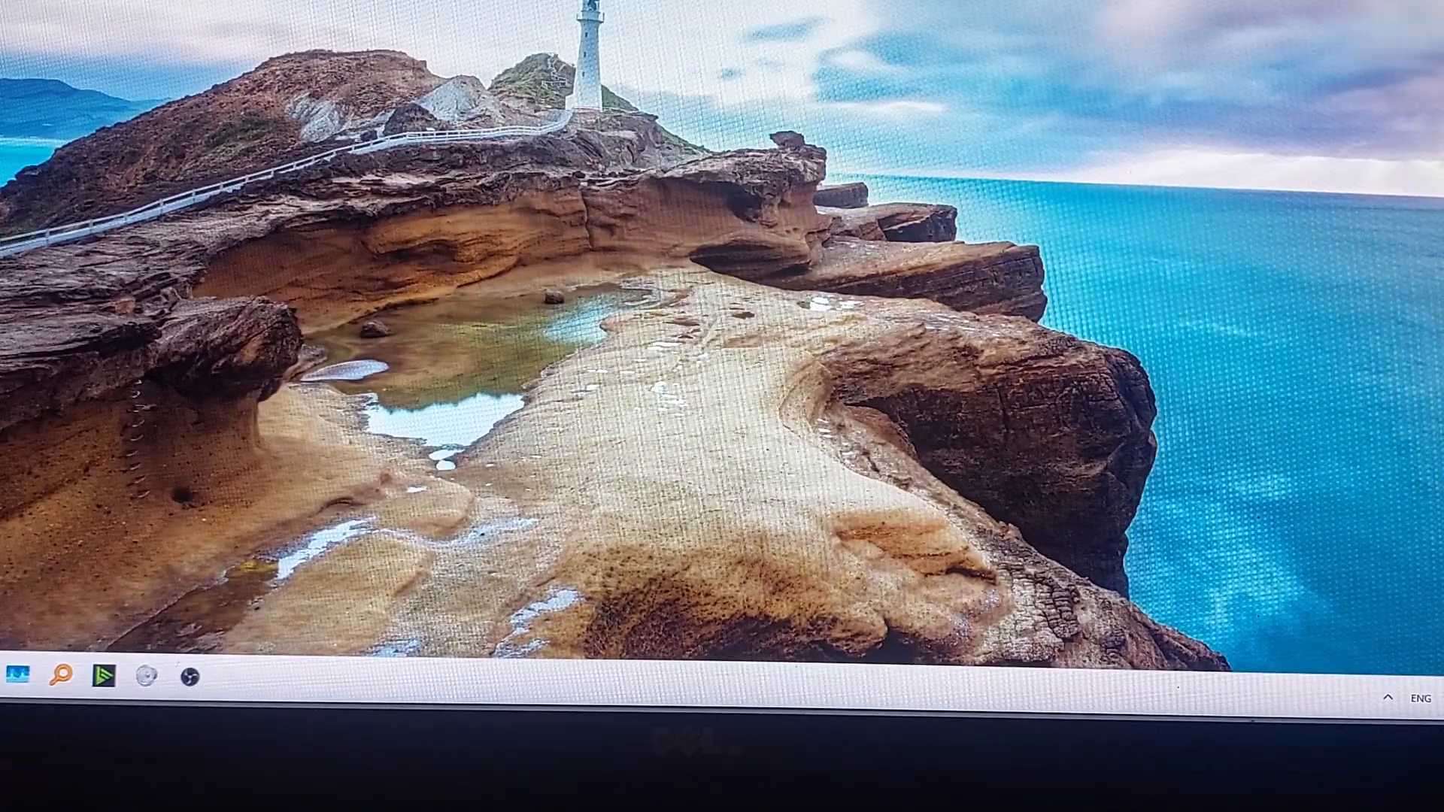
# Restart Windows 11 using the Start menu's Power options.
pyautogui.click(17, 674)
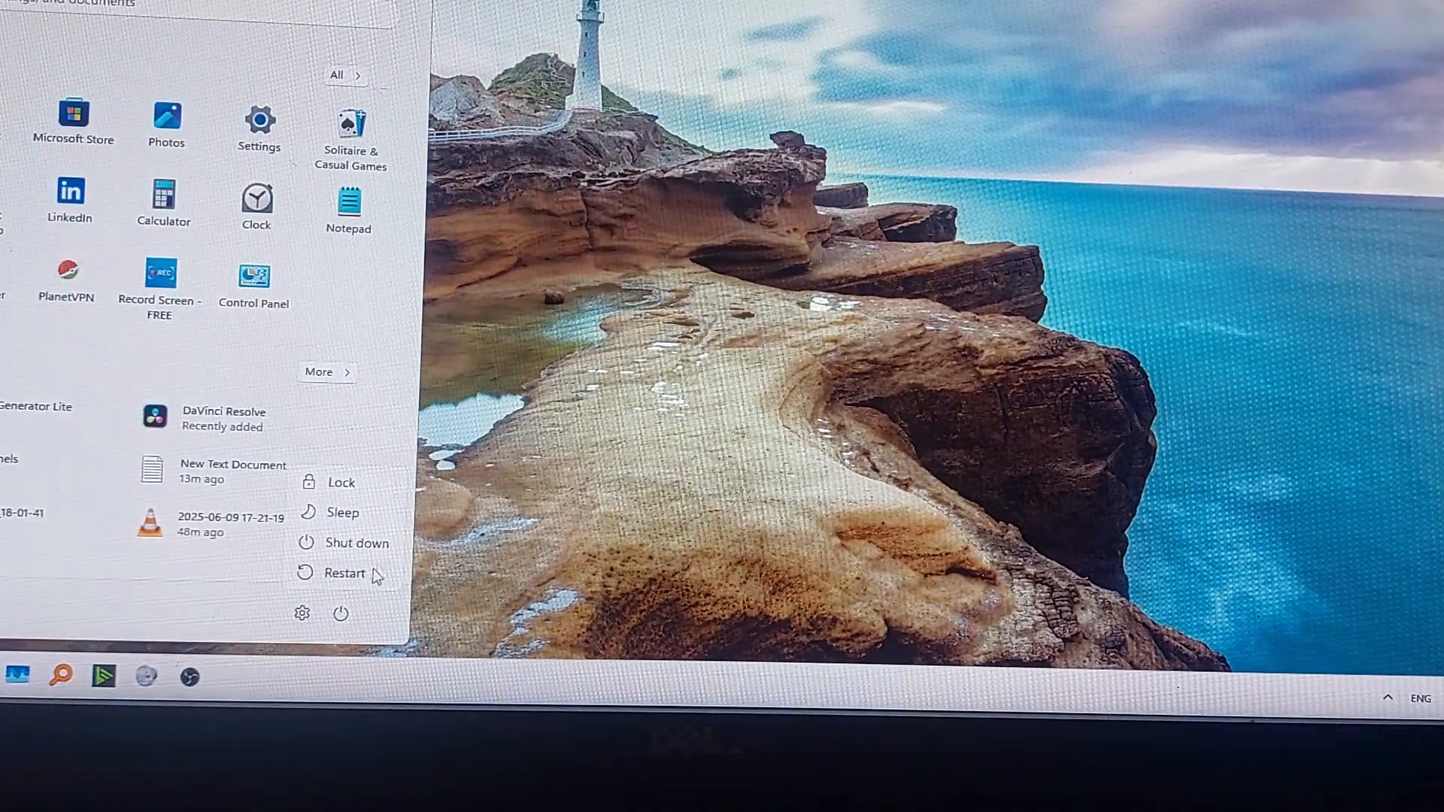
pyautogui.click(344, 573)
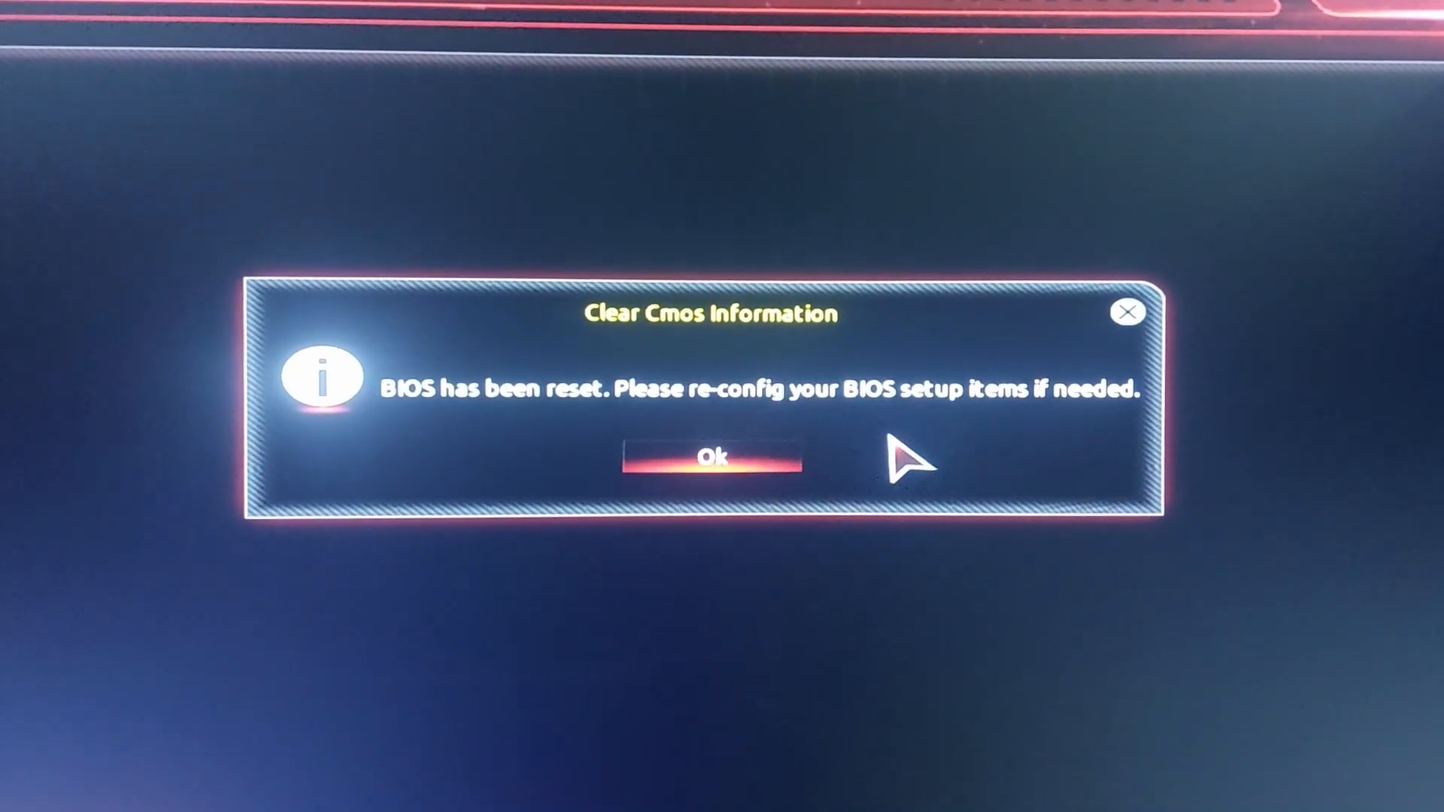
# Acknowledge the Clear CMOS information notice with Ok.
pyautogui.click(711, 458)
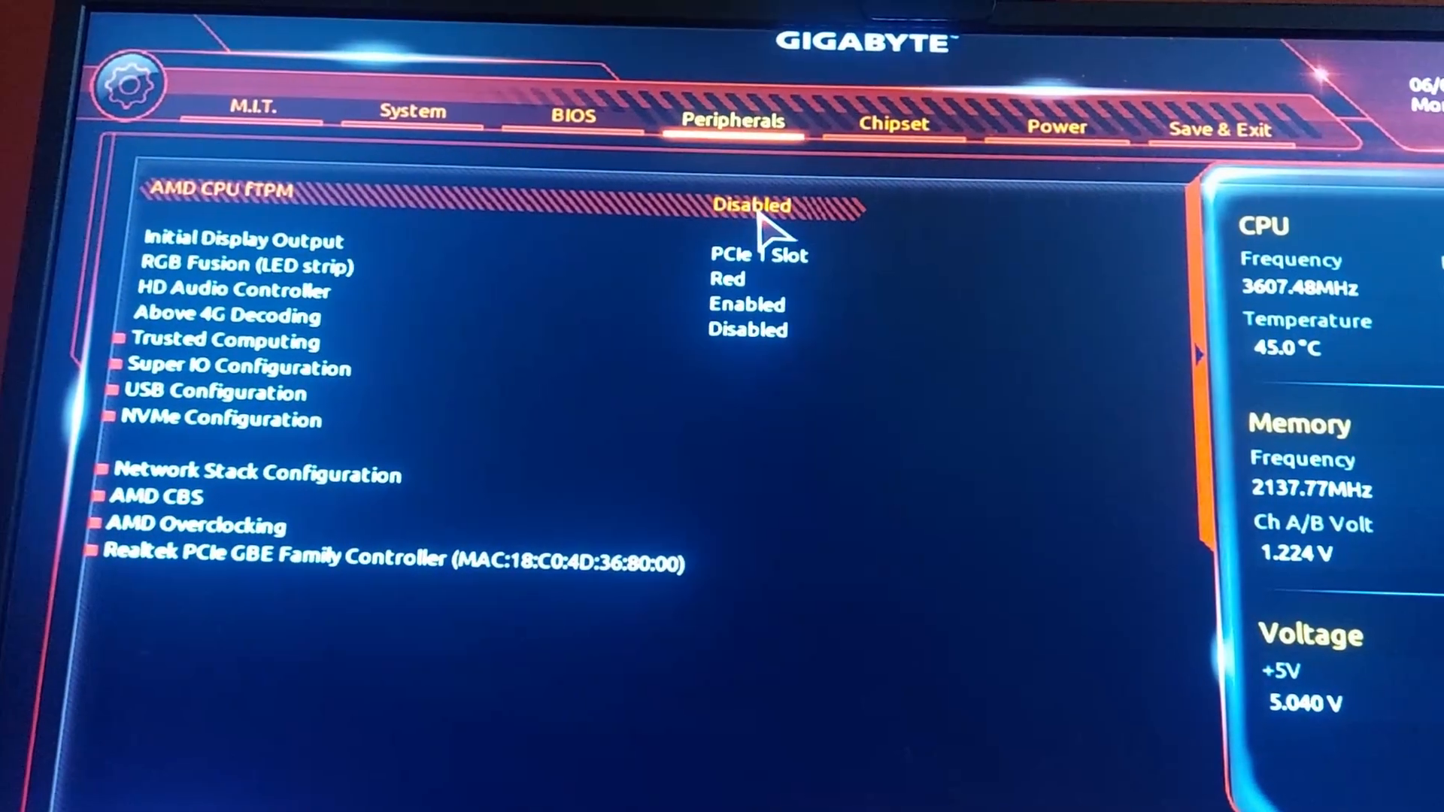
# Change AMD CPU fTPM from Disabled to Enabled.
pyautogui.click(754, 205)
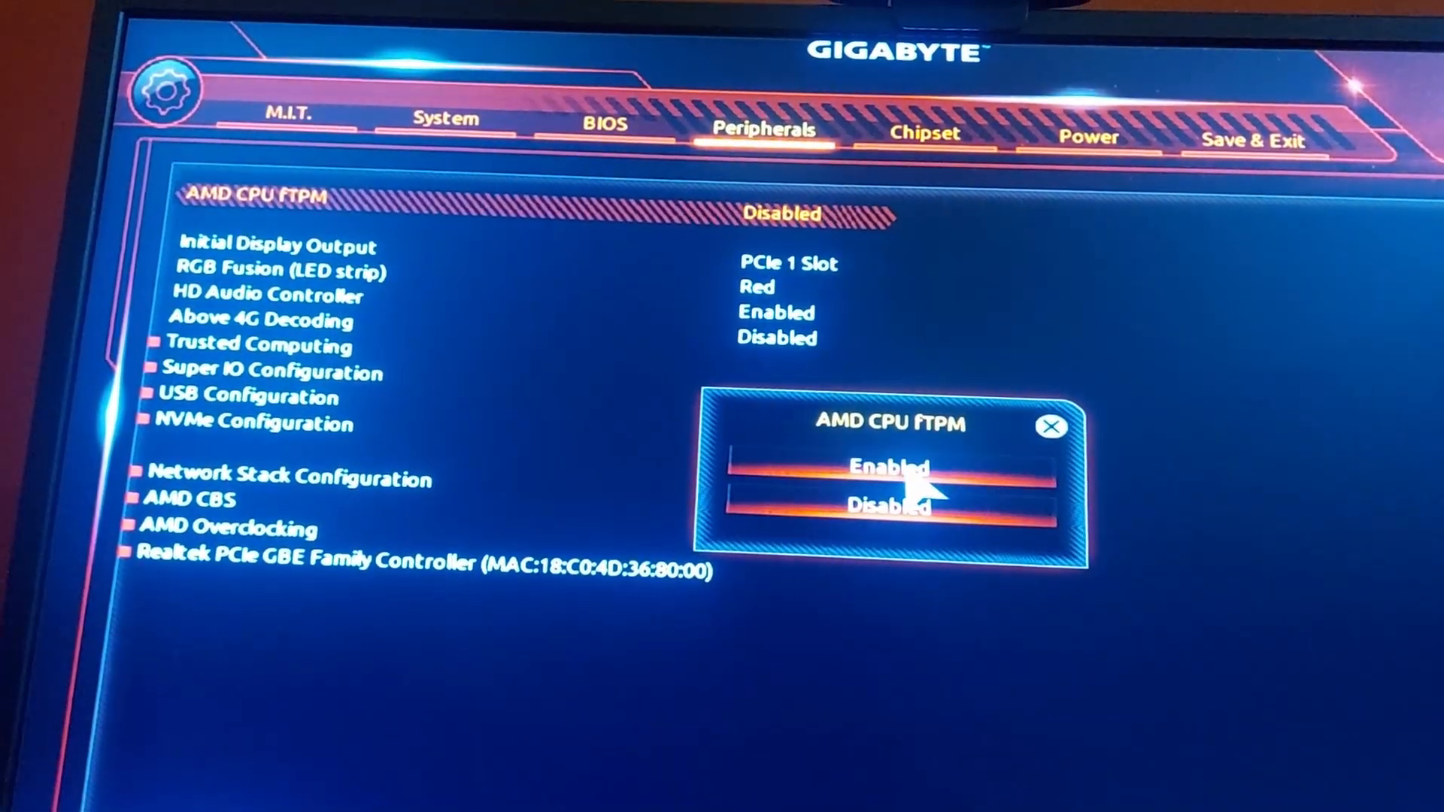
pyautogui.click(887, 468)
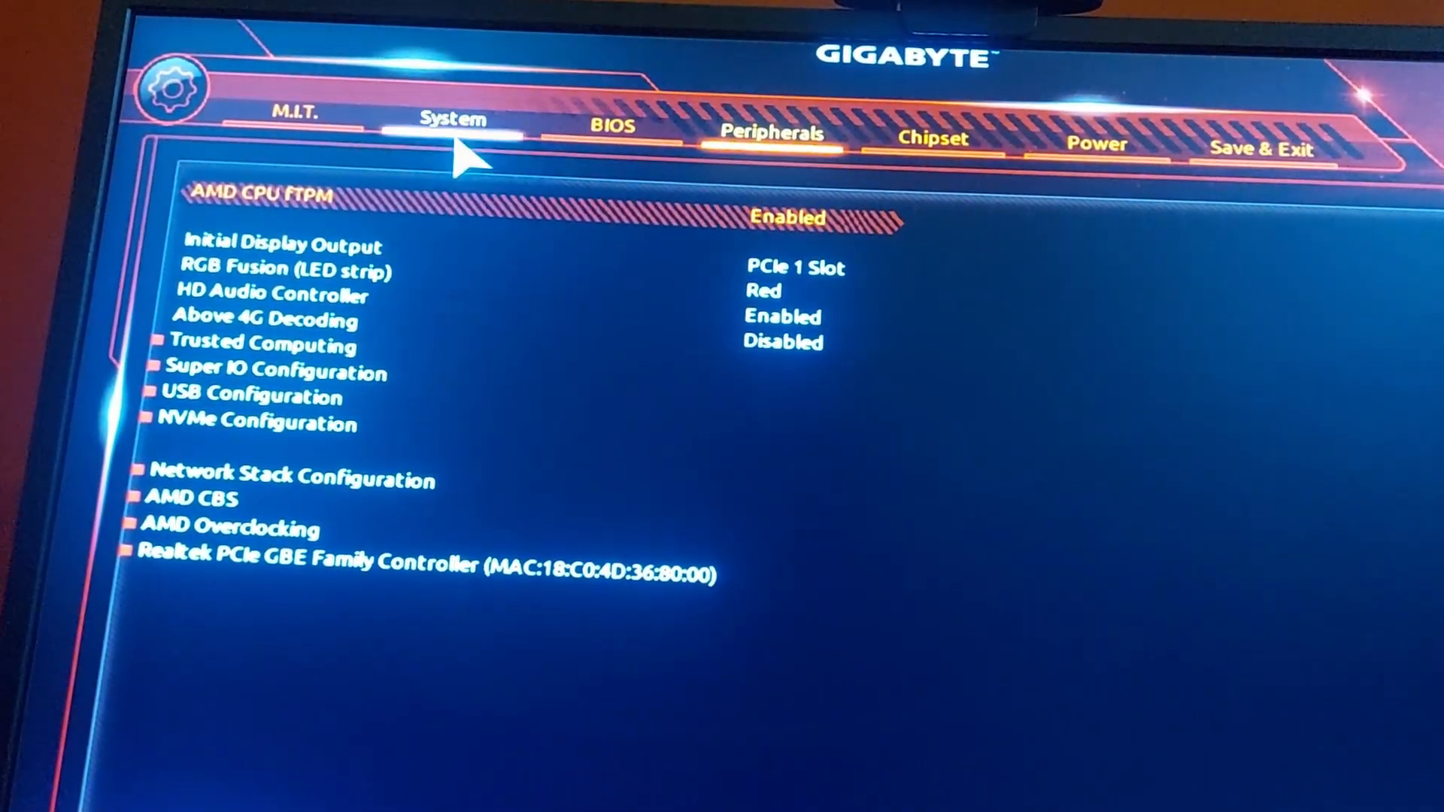
pyautogui.click(295, 117)
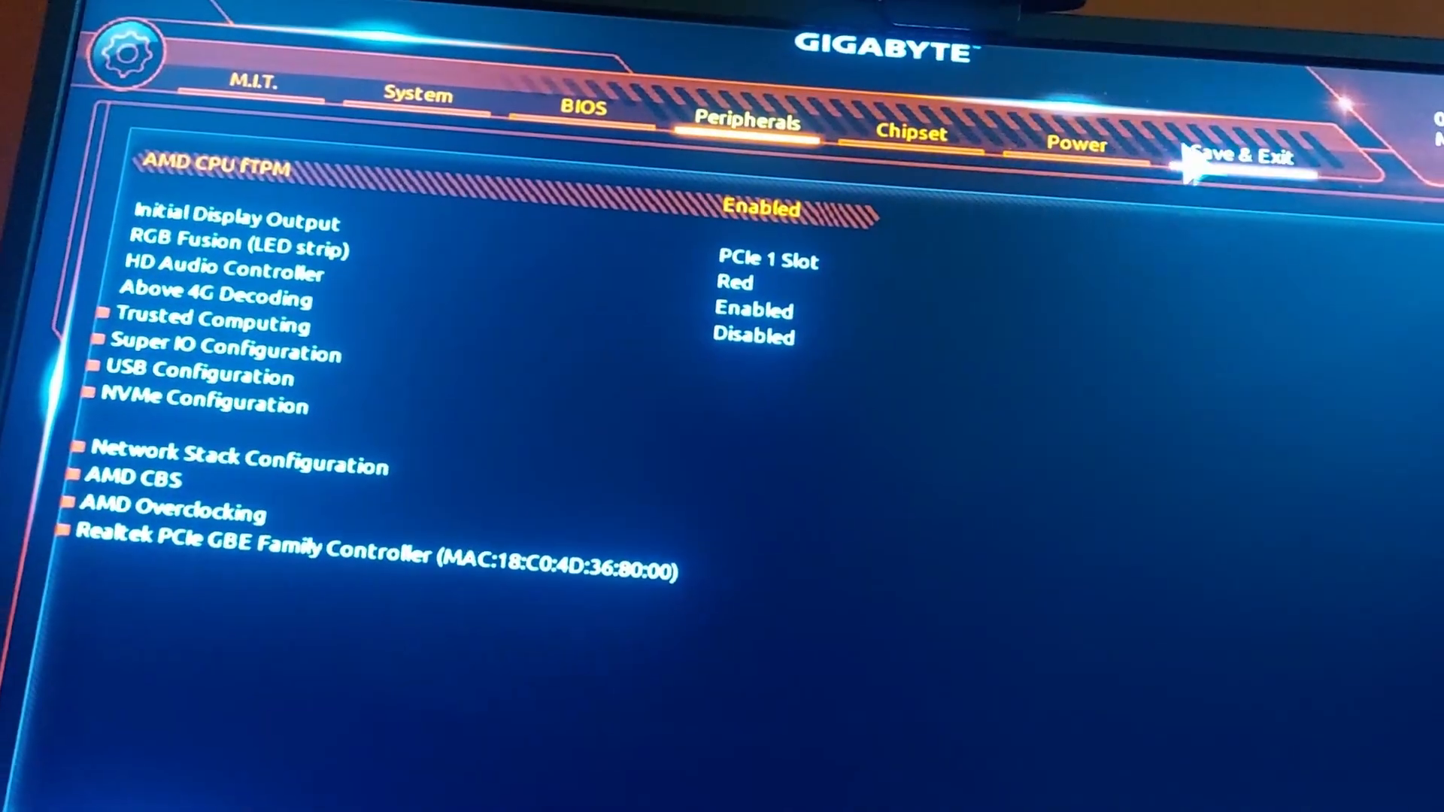
# Save the fTPM change with Save & Exit Setup and confirm Yes to reboot.
pyautogui.click(1212, 138)
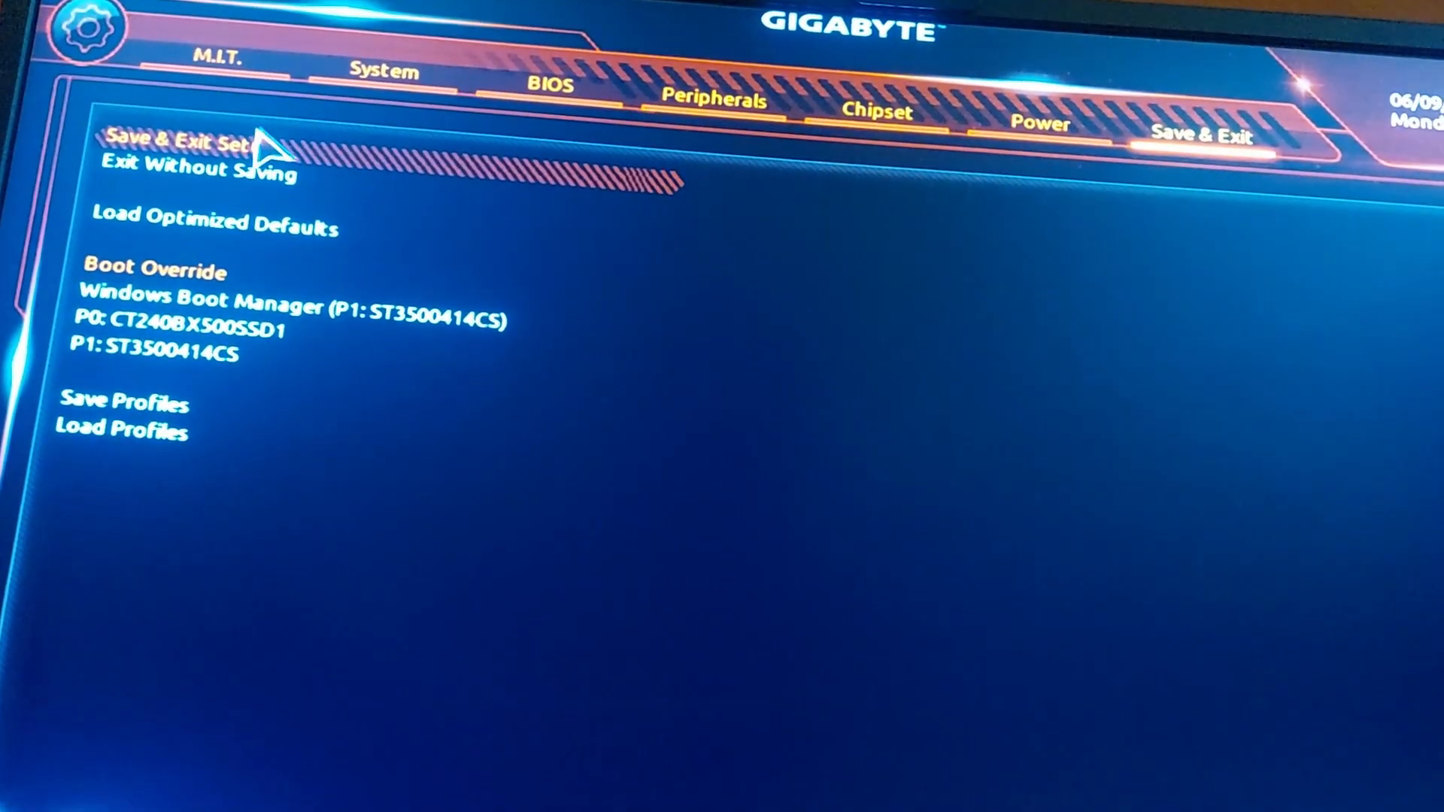
pyautogui.click(176, 145)
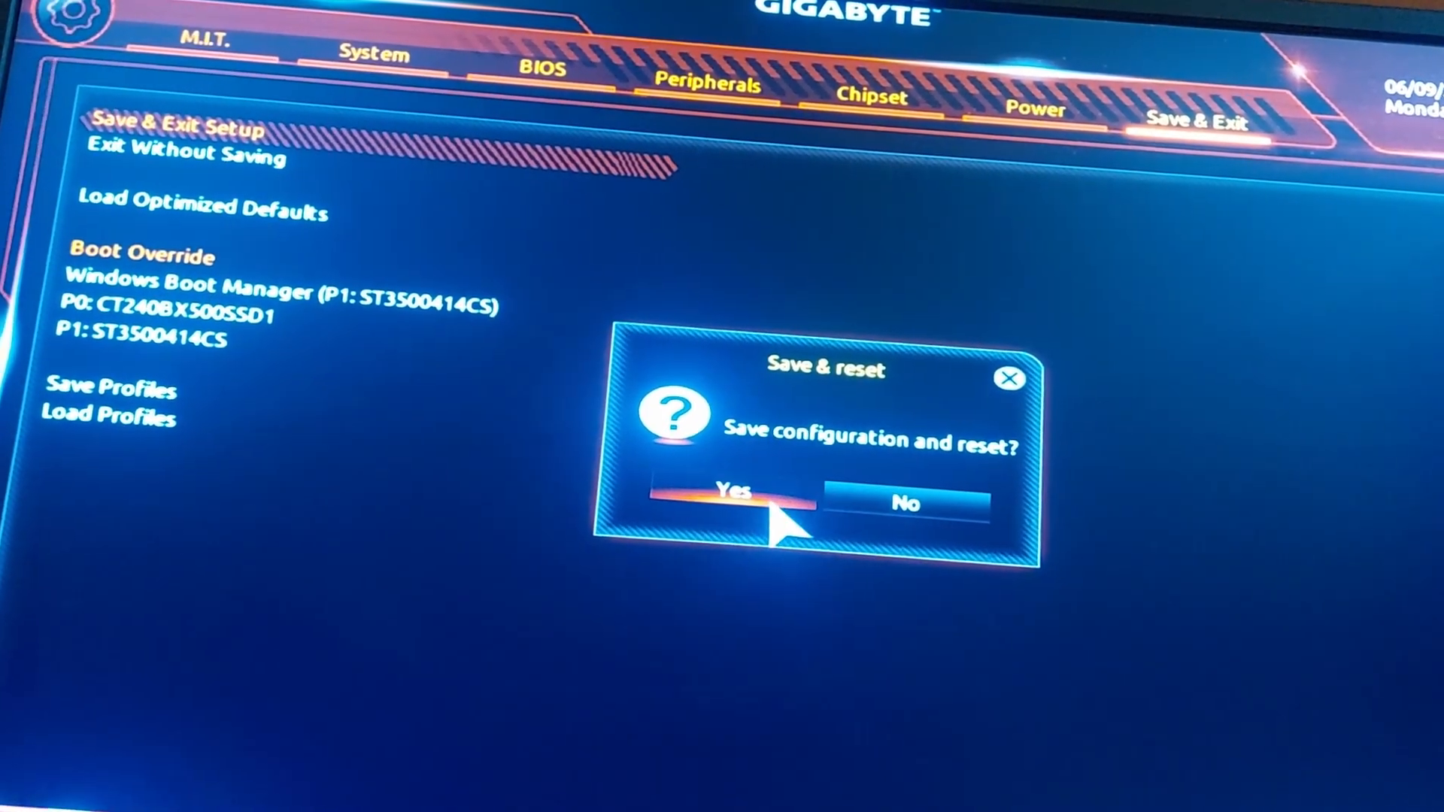
pyautogui.click(731, 490)
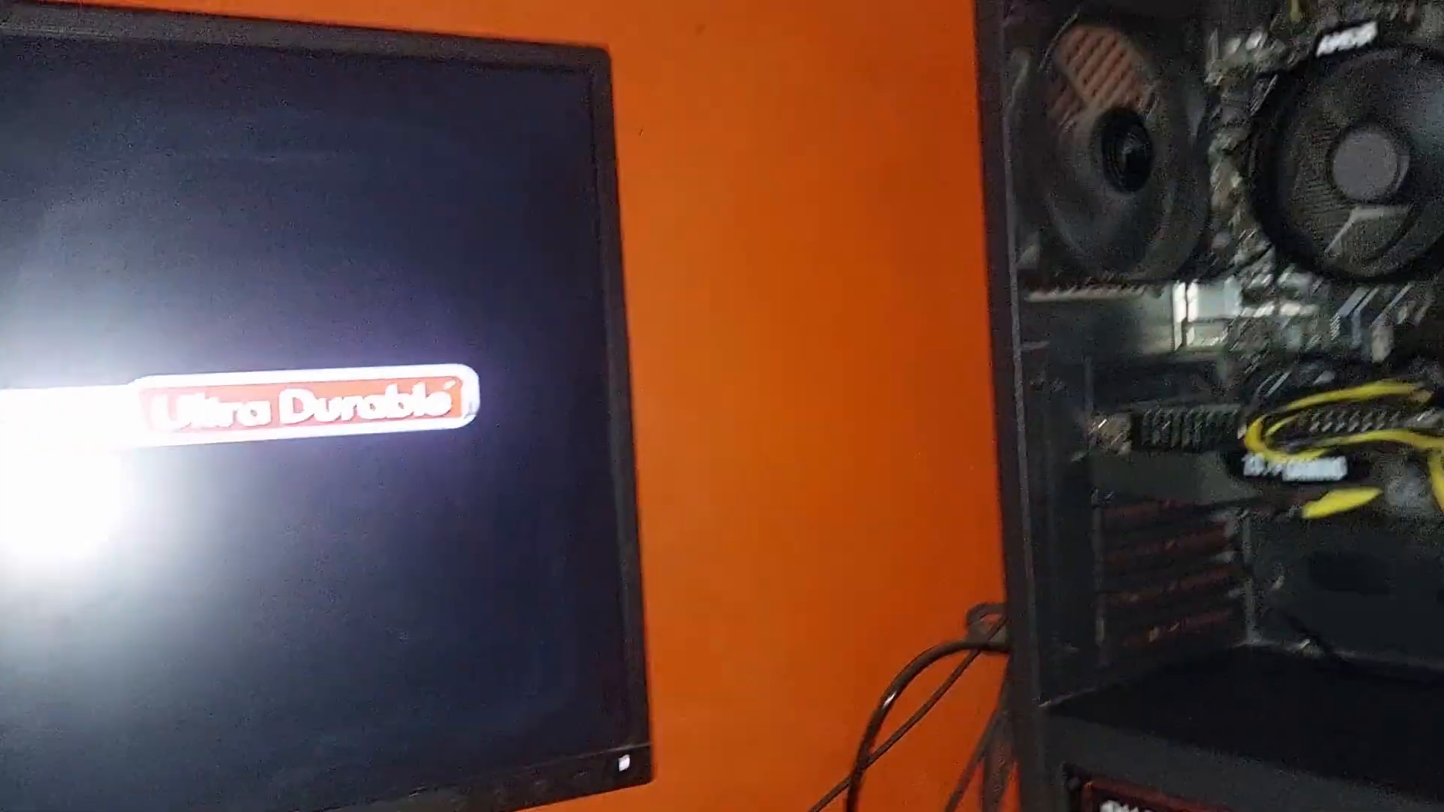